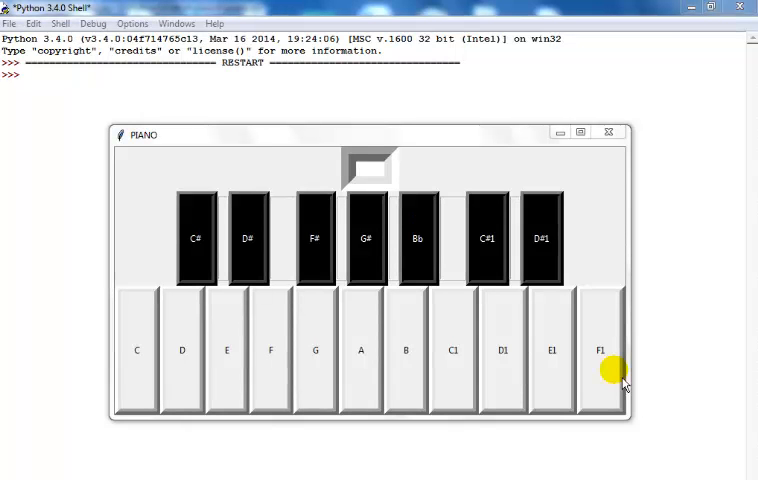
{"action": "mouse_move", "coordinate": [608, 373]}
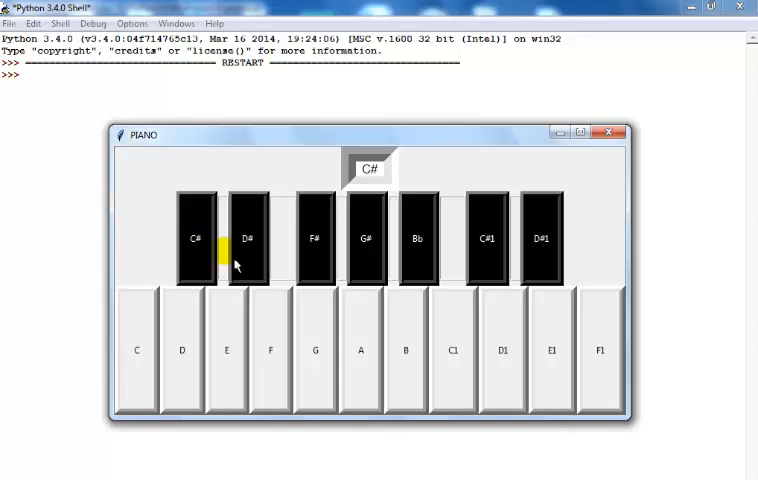
Step: Play black and white PIANO keys, including D#1, C, D1, C1 and F, ending on C
{"action": "left_click", "coordinate": [315, 253]}
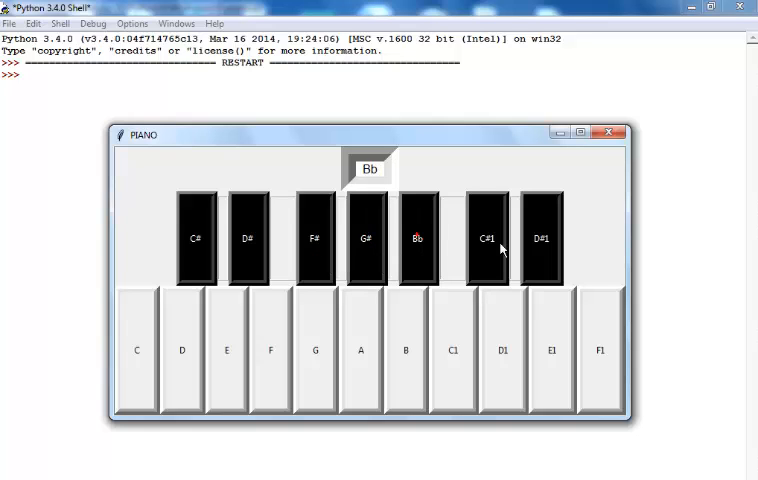
{"action": "left_click", "coordinate": [542, 238]}
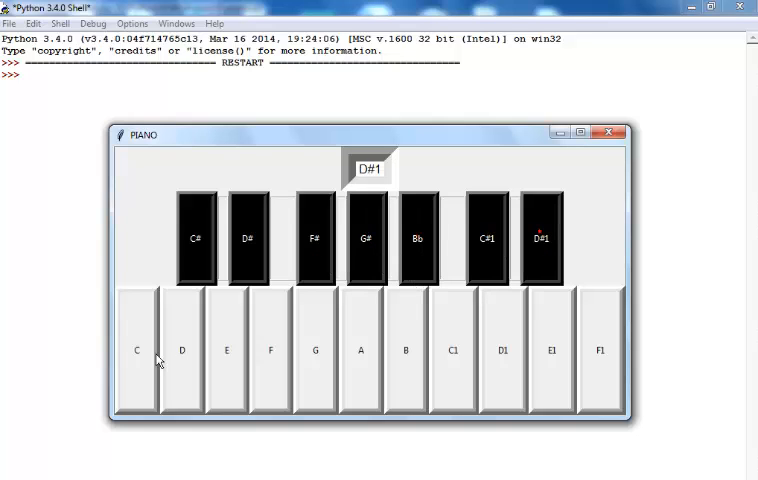
{"action": "left_click", "coordinate": [152, 360]}
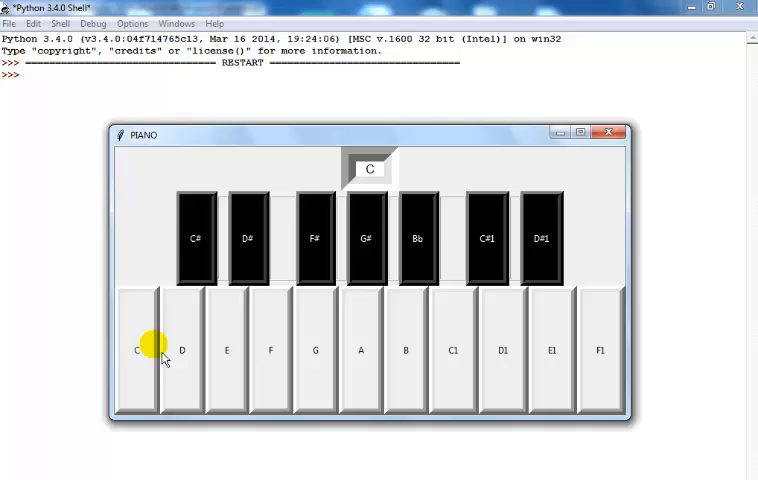
{"action": "left_click", "coordinate": [182, 360]}
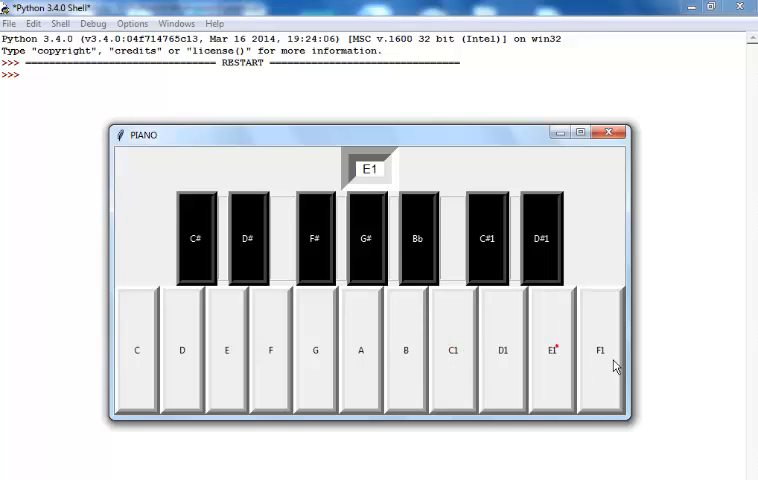
{"action": "left_click", "coordinate": [502, 360]}
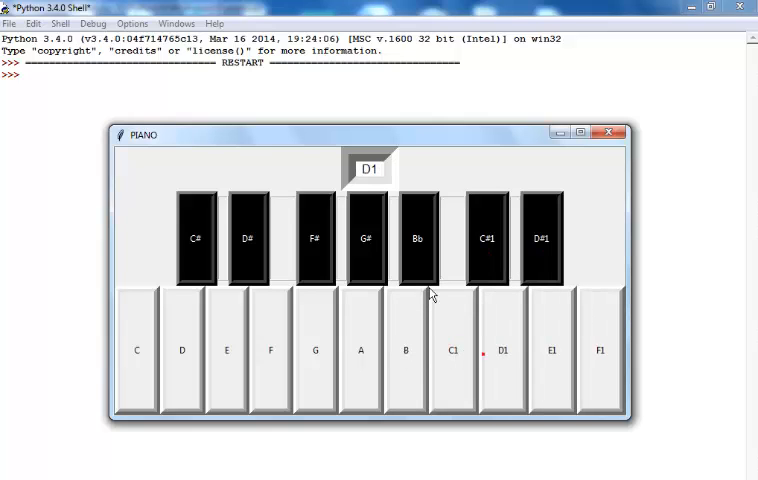
{"action": "left_click", "coordinate": [360, 350]}
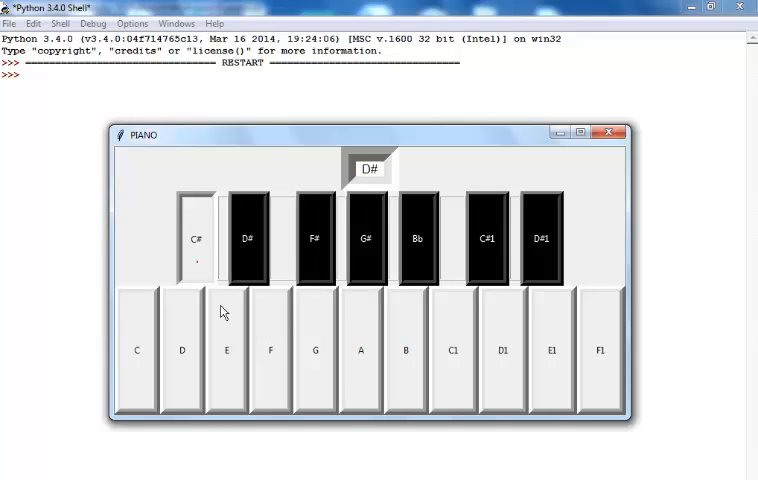
{"action": "left_click", "coordinate": [135, 350]}
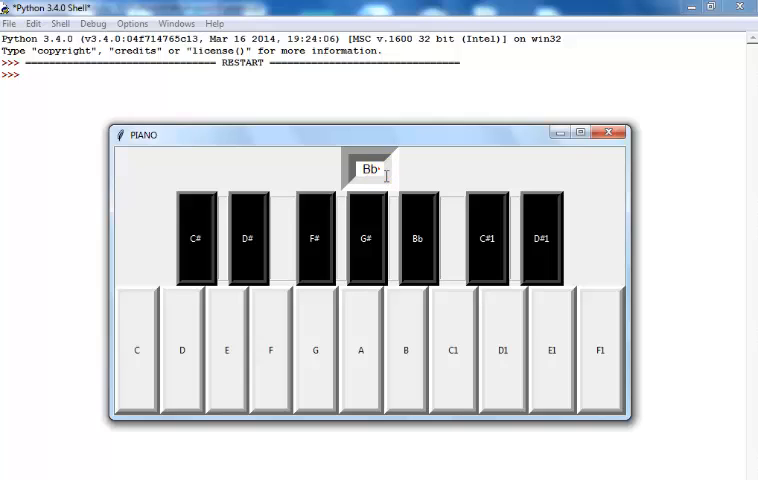
{"action": "left_click", "coordinate": [359, 327]}
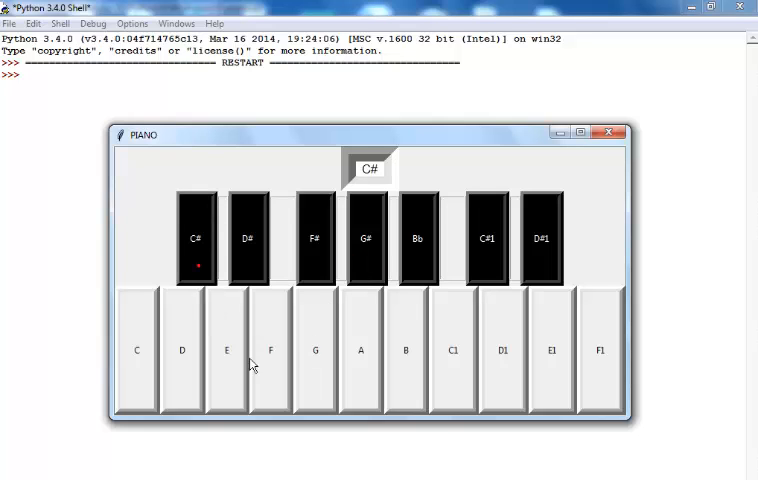
{"action": "left_click", "coordinate": [452, 360]}
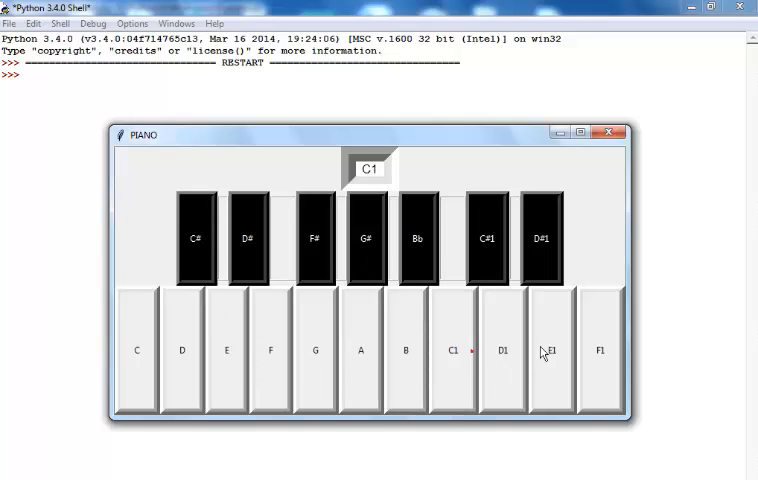
{"action": "left_click", "coordinate": [270, 350]}
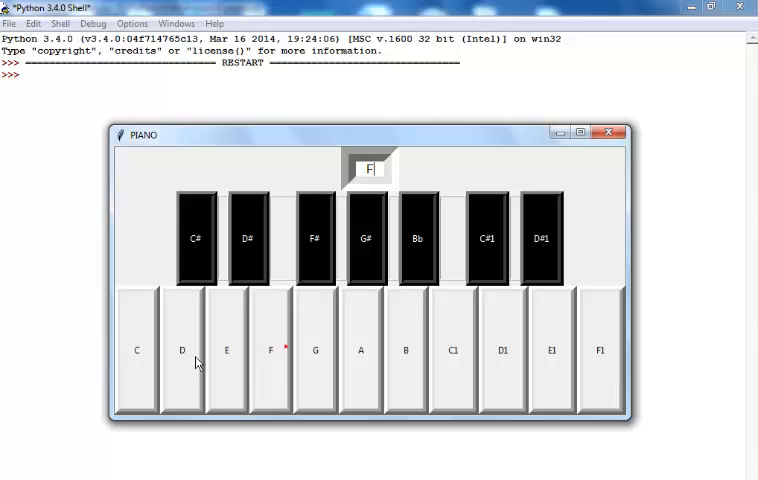
{"action": "left_click", "coordinate": [136, 360]}
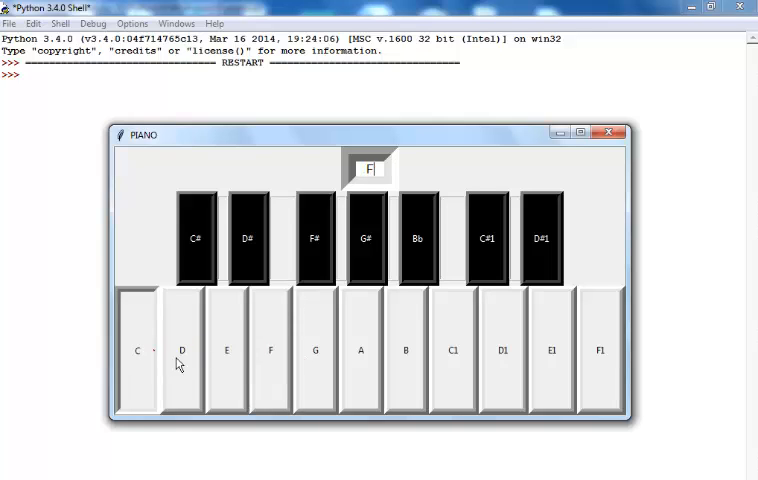
{"action": "left_click", "coordinate": [226, 350]}
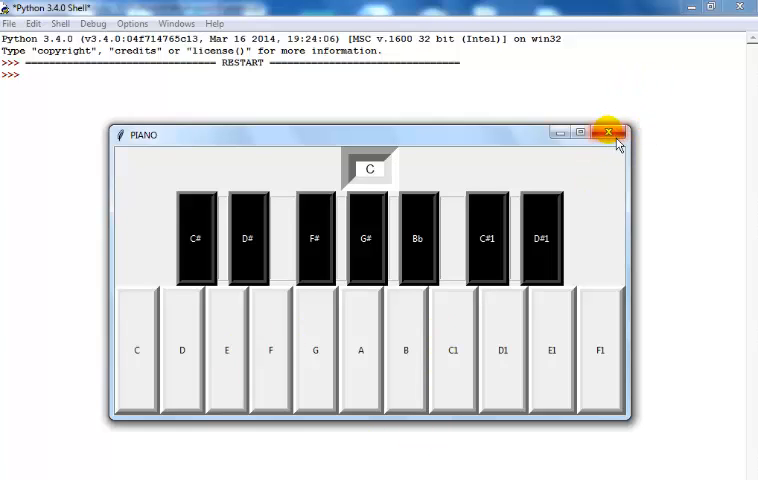
Step: Close the PIANO window and scroll through Pypiano.py's value_ functions, Sound paths and button setup
{"action": "left_click", "coordinate": [609, 132]}
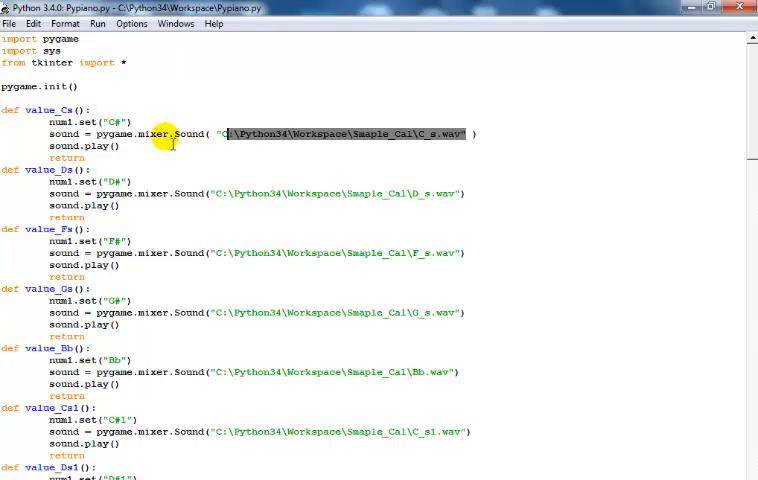
{"action": "mouse_move", "coordinate": [58, 125]}
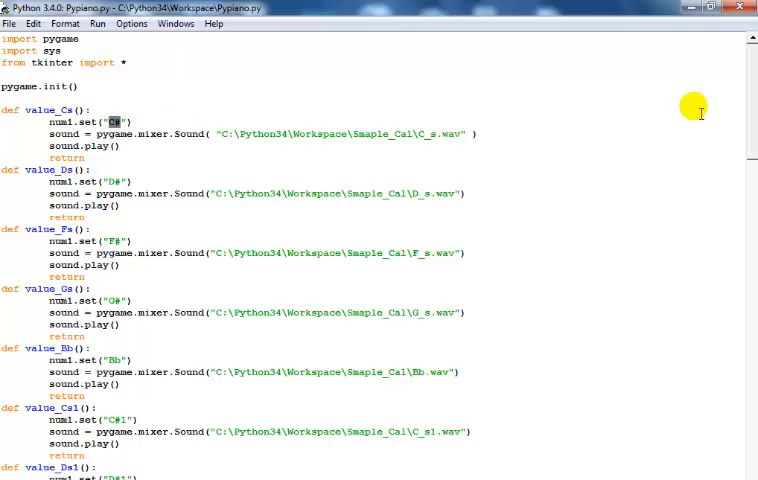
{"action": "scroll", "scroll_direction": "down", "scroll_amount": 3}
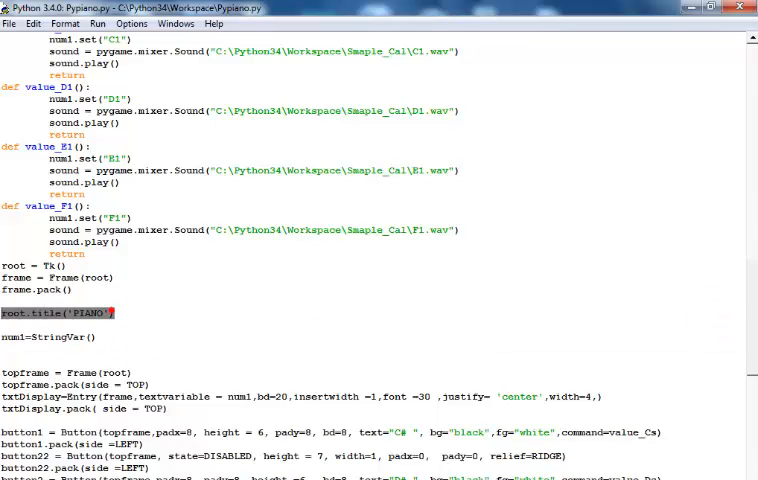
{"action": "scroll", "scroll_direction": "up", "scroll_amount": 3}
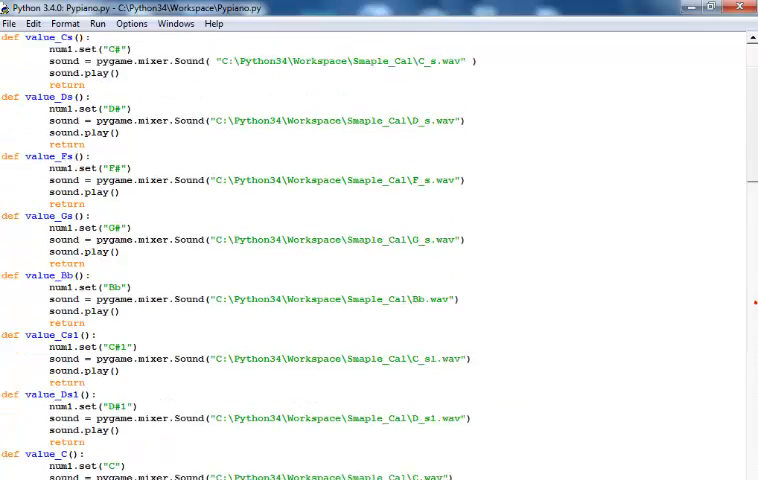
{"action": "scroll", "scroll_direction": "up", "scroll_amount": 3}
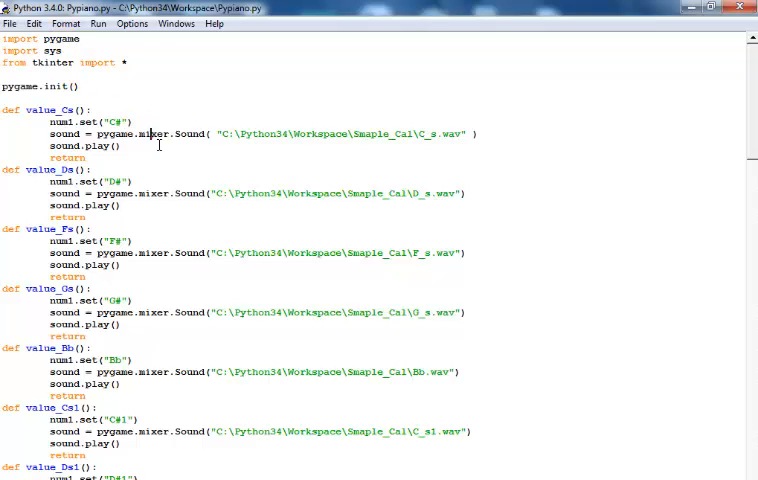
{"action": "double_click", "coordinate": [65, 133]}
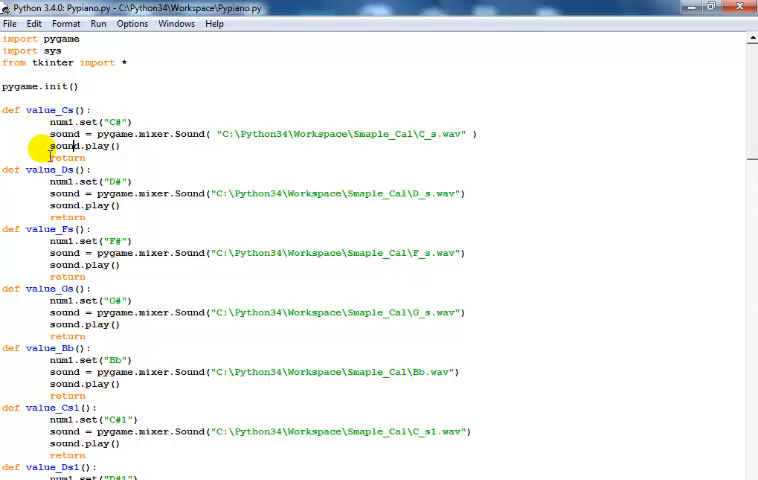
{"action": "double_click", "coordinate": [63, 145]}
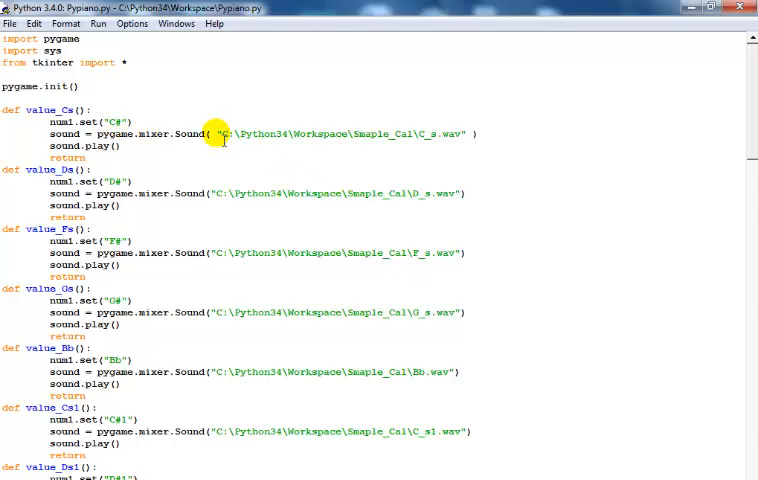
{"action": "left_click_drag", "start_coordinate": [216, 133], "coordinate": [420, 133]}
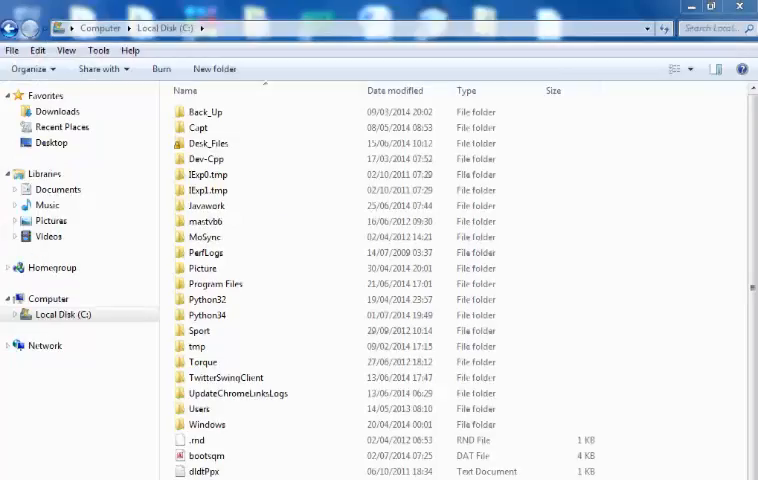
Step: Browse into Python34, then Workspace, then Smaple_Cal to show the note sound files
{"action": "left_click", "coordinate": [197, 346]}
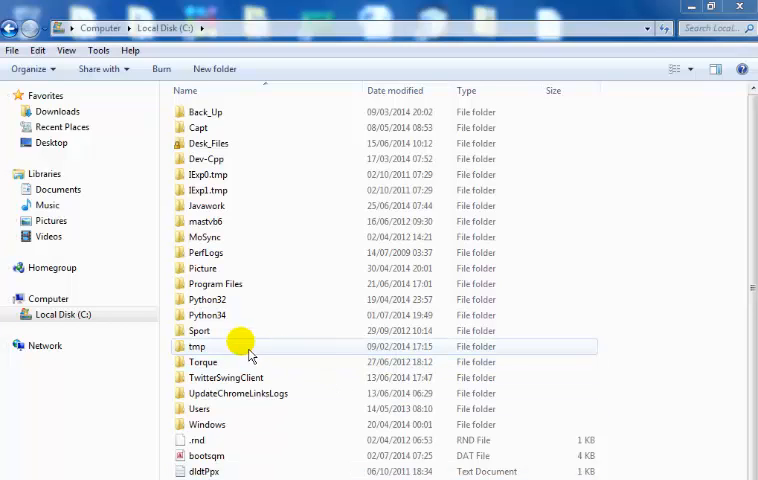
{"action": "double_click", "coordinate": [197, 346]}
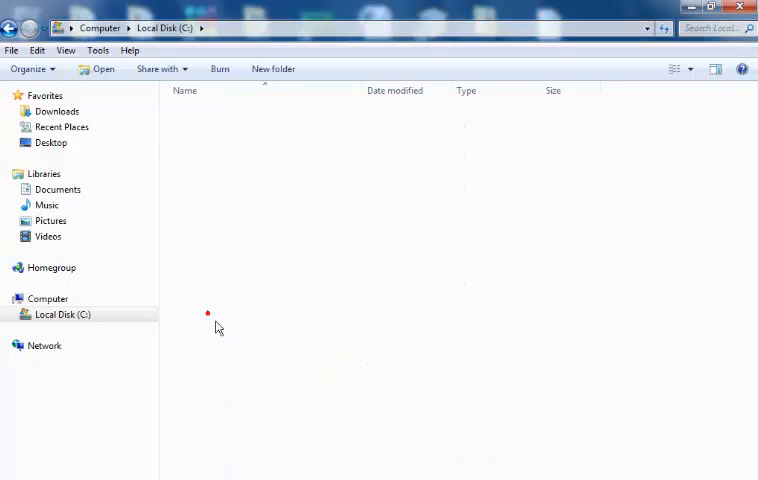
{"action": "double_click", "coordinate": [208, 237]}
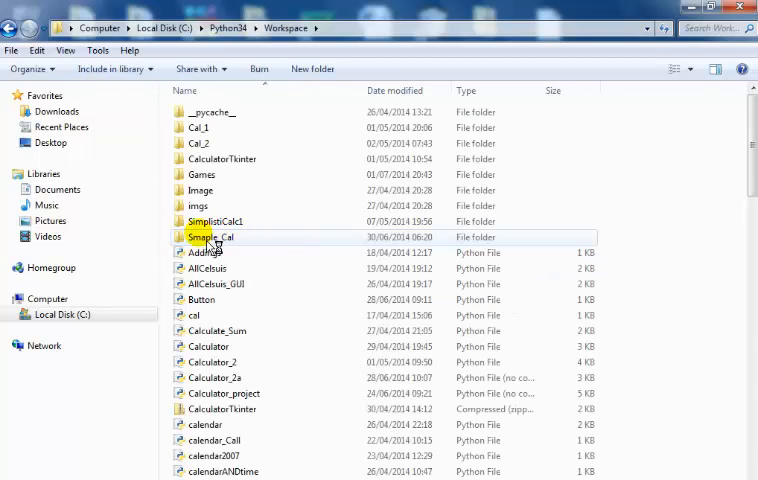
{"action": "left_click", "coordinate": [210, 237]}
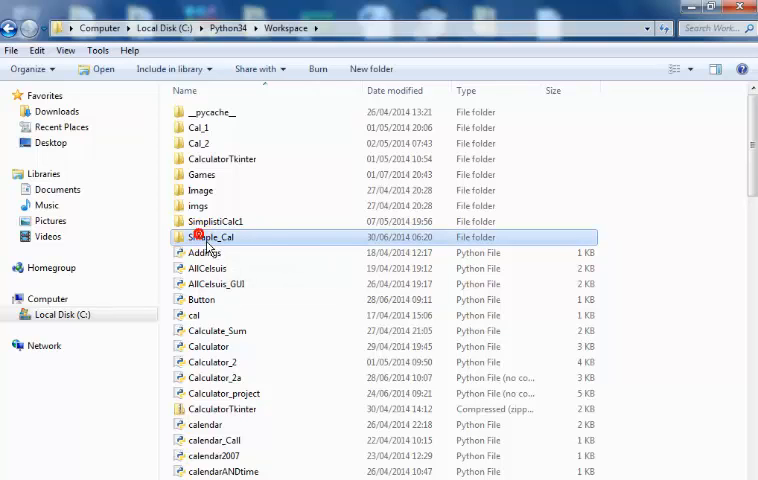
{"action": "double_click", "coordinate": [213, 237]}
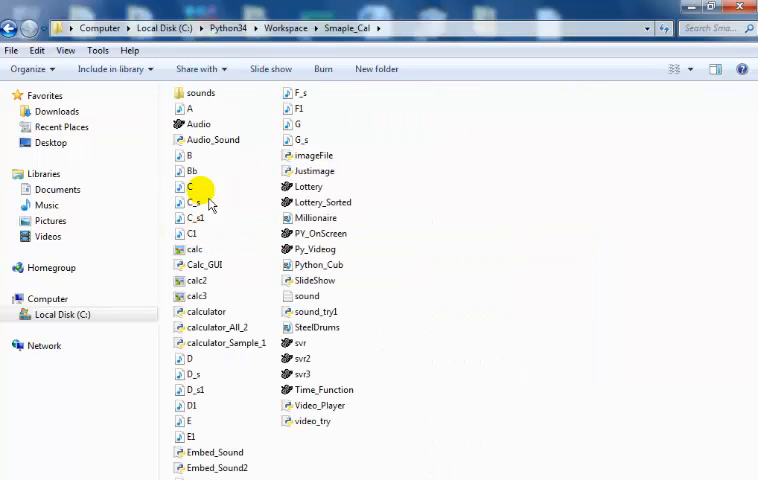
{"action": "mouse_move", "coordinate": [240, 311]}
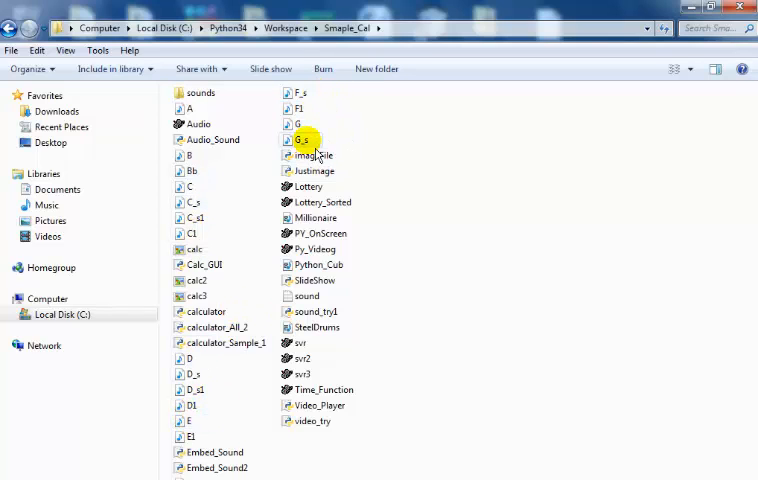
{"action": "mouse_move", "coordinate": [400, 427]}
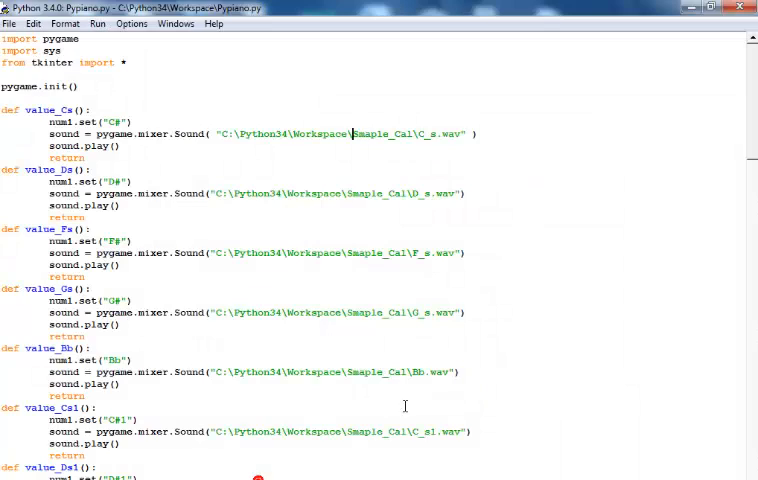
{"action": "mouse_move", "coordinate": [404, 405]}
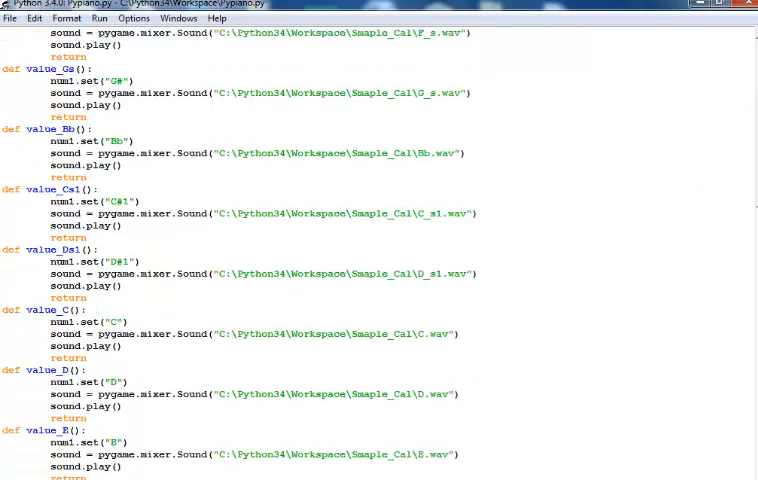
Step: Scroll Pypiano.py down to the Tk window setup and inspect the C# key button's command
{"action": "scroll", "scroll_direction": "down", "scroll_amount": 3}
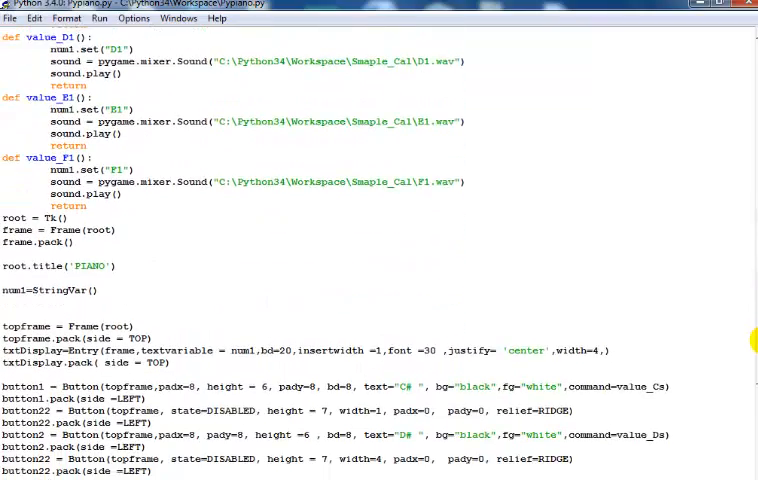
{"action": "scroll", "scroll_direction": "down", "scroll_amount": 3}
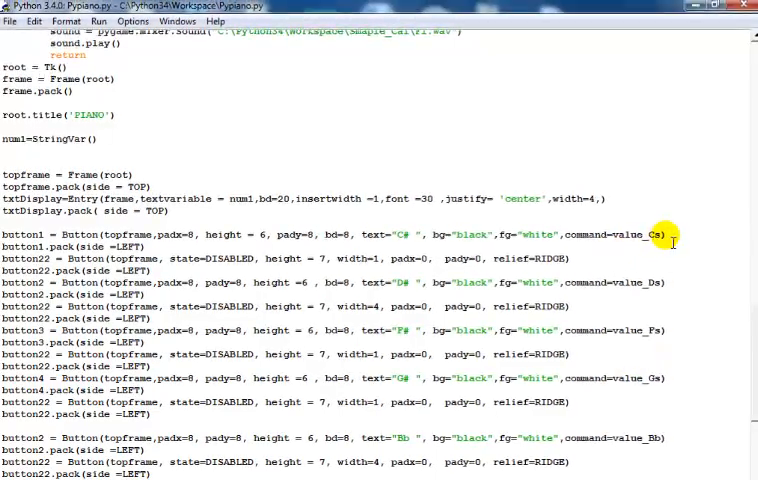
{"action": "left_click", "coordinate": [652, 236]}
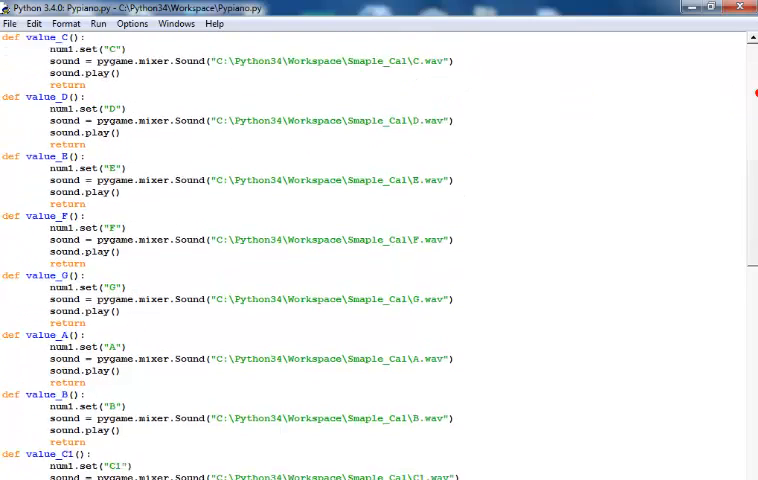
{"action": "scroll", "scroll_direction": "down", "scroll_amount": 3}
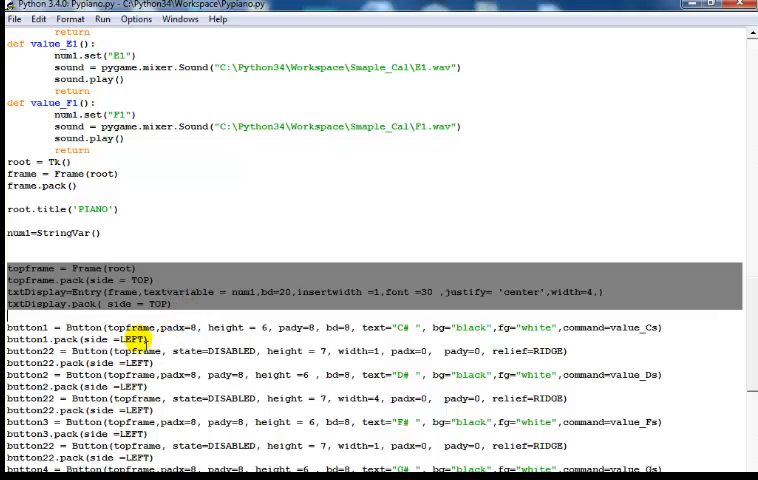
{"action": "left_click", "coordinate": [150, 303]}
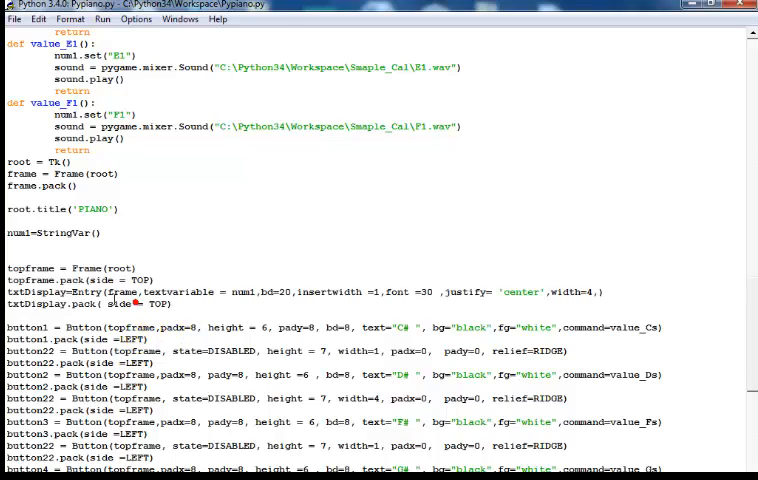
{"action": "double_click", "coordinate": [90, 291]}
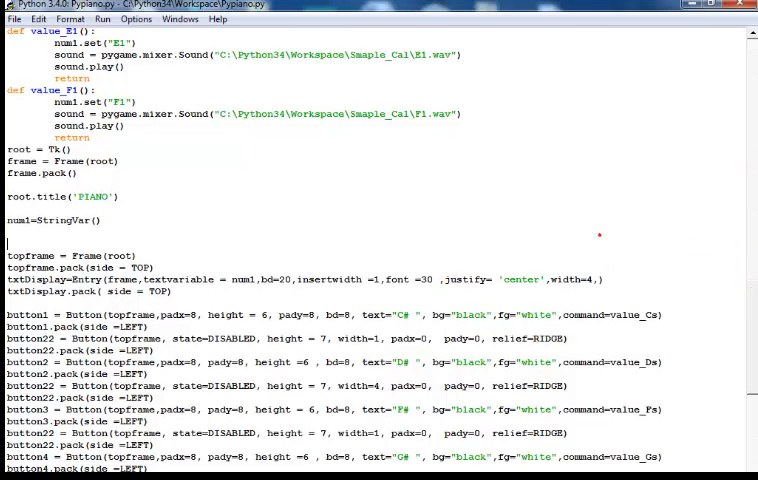
{"action": "scroll", "scroll_direction": "down", "scroll_amount": 3}
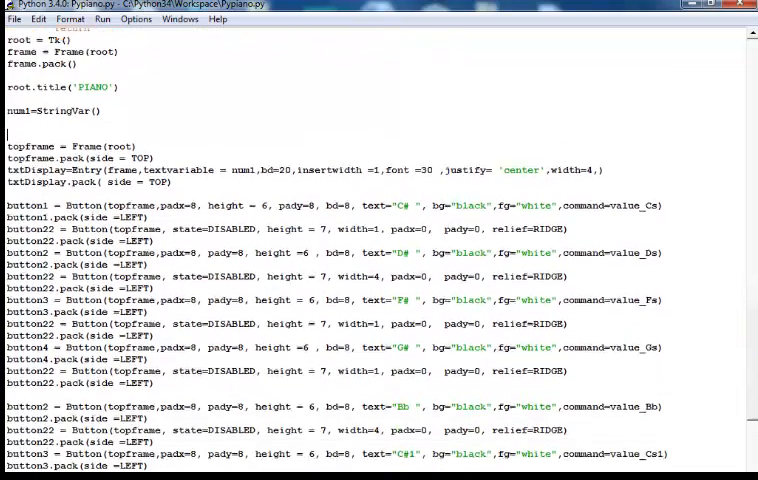
{"action": "left_click_drag", "start_coordinate": [8, 195], "coordinate": [145, 302]}
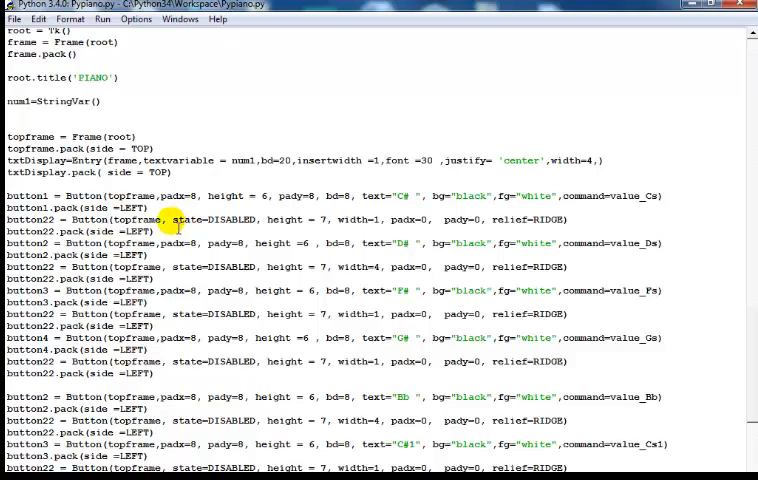
{"action": "double_click", "coordinate": [210, 224]}
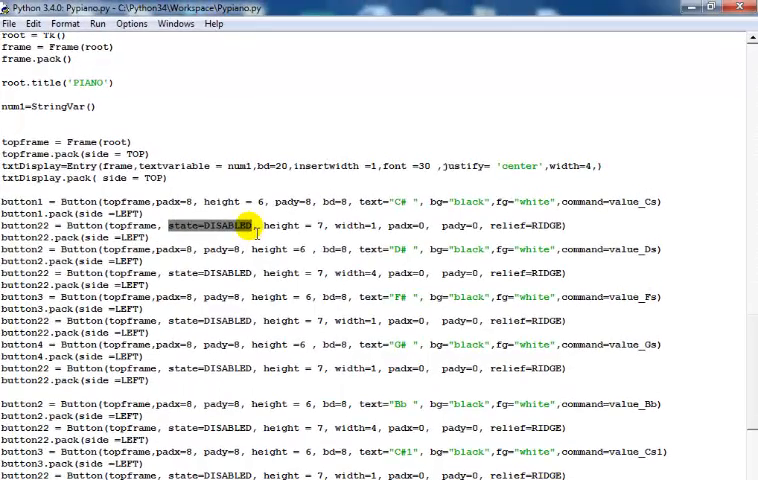
{"action": "left_click", "coordinate": [704, 300]}
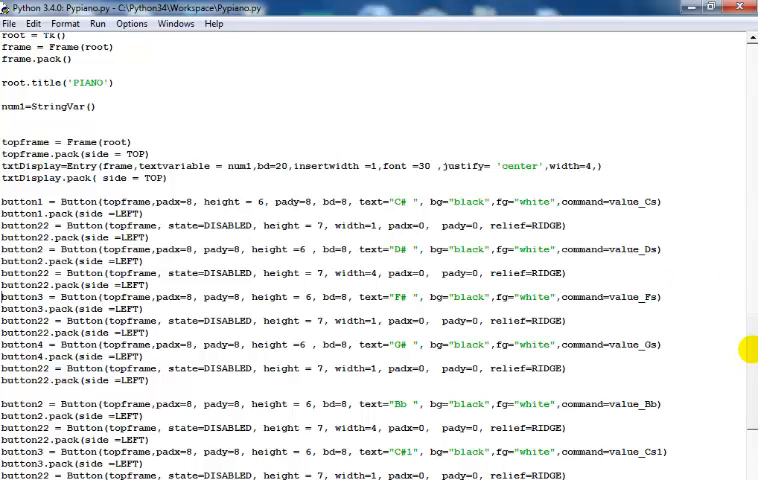
{"action": "scroll", "scroll_direction": "down", "scroll_amount": 3}
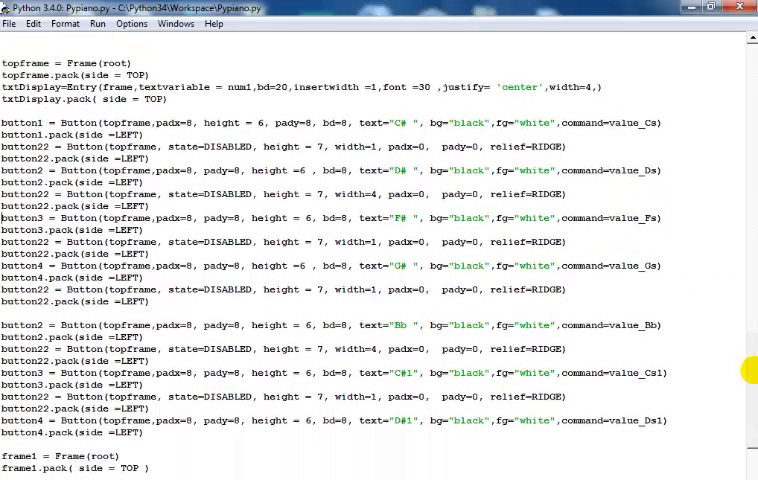
{"action": "scroll", "scroll_direction": "down", "scroll_amount": 3}
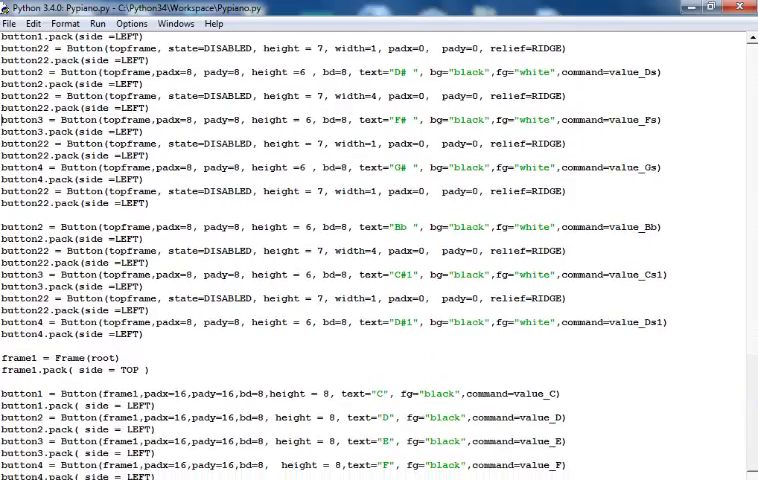
{"action": "scroll", "scroll_direction": "down", "scroll_amount": 3}
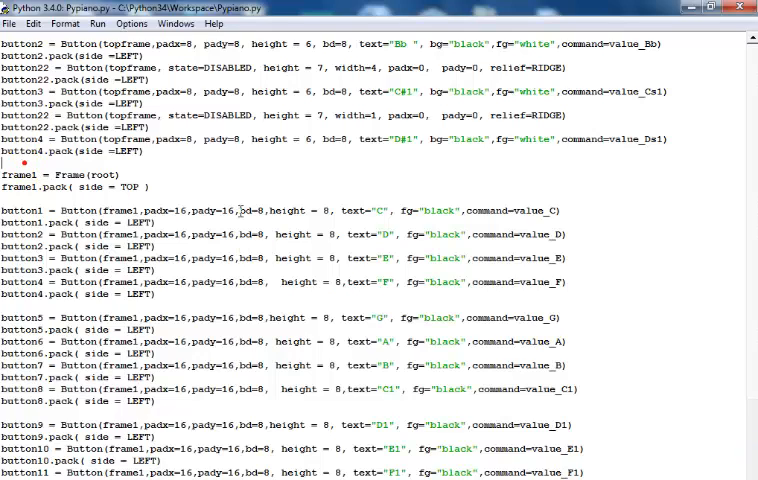
{"action": "mouse_move", "coordinate": [667, 230]}
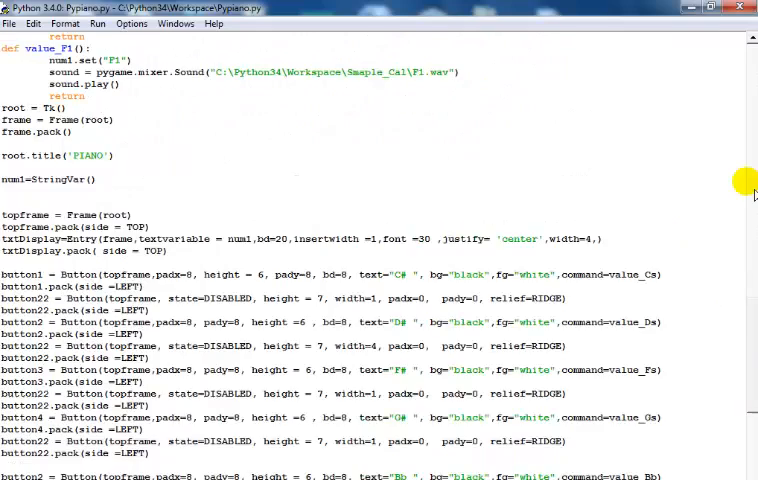
{"action": "scroll", "scroll_direction": "up", "scroll_amount": 3}
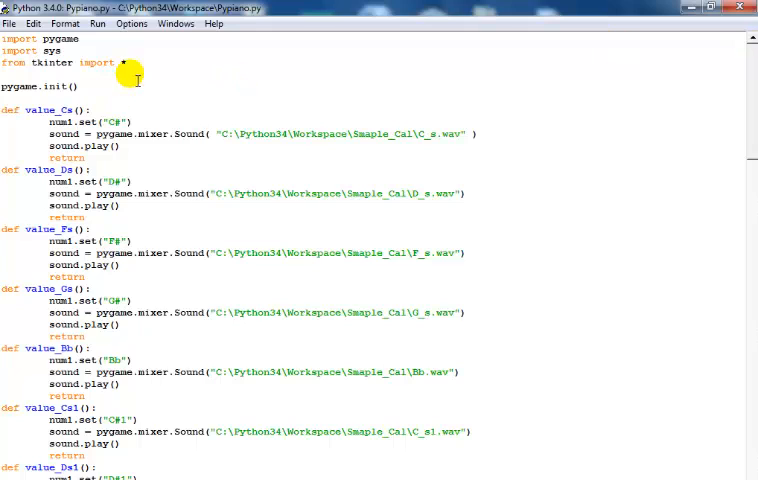
{"action": "mouse_move", "coordinate": [176, 78]}
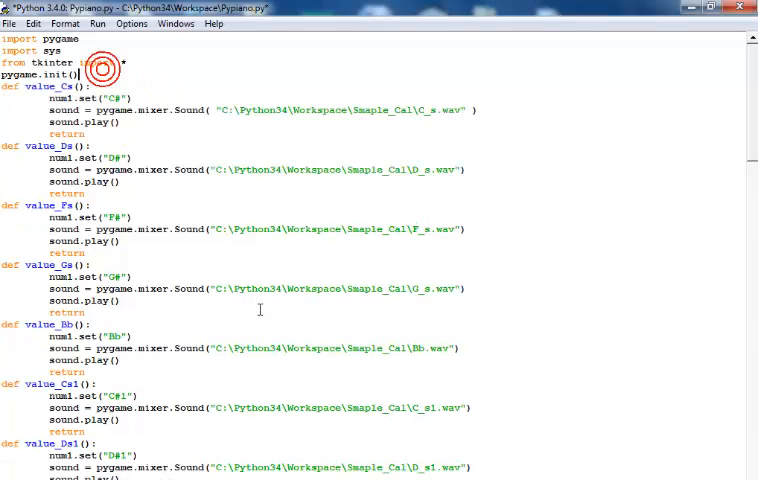
{"action": "scroll", "scroll_direction": "down", "scroll_amount": 3}
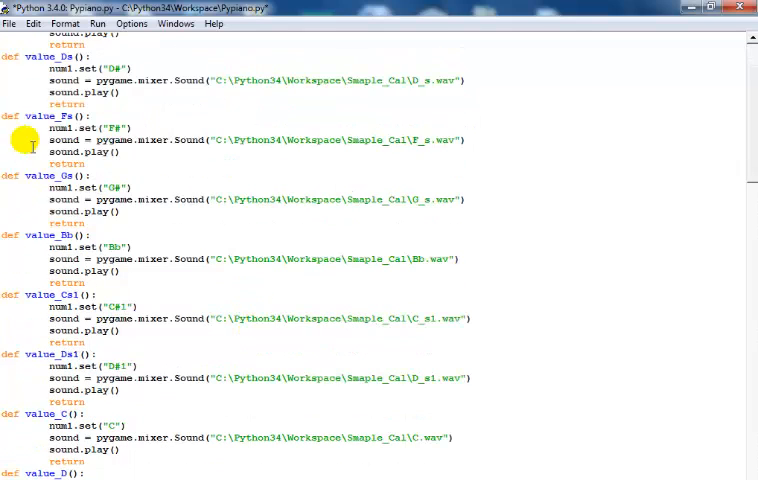
{"action": "scroll", "scroll_direction": "down", "scroll_amount": 3}
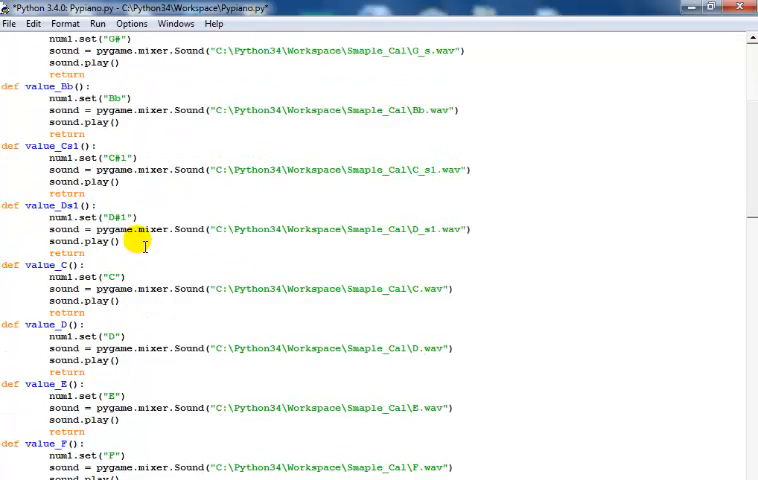
{"action": "scroll", "scroll_direction": "down", "scroll_amount": 3}
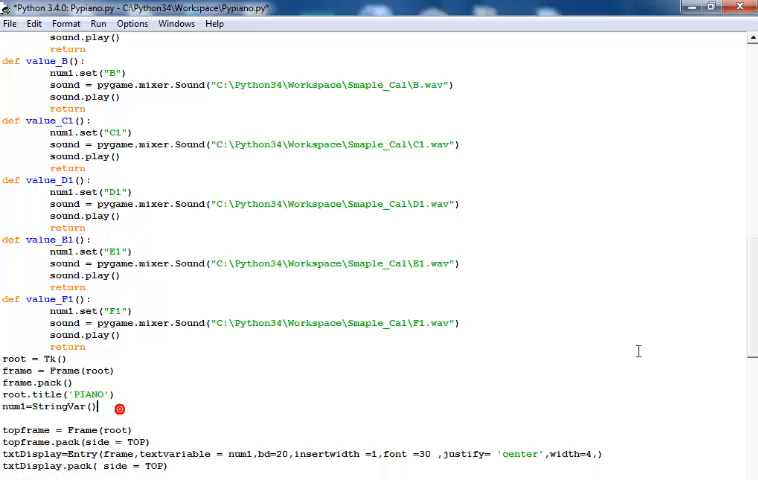
{"action": "scroll", "scroll_direction": "down", "scroll_amount": 3}
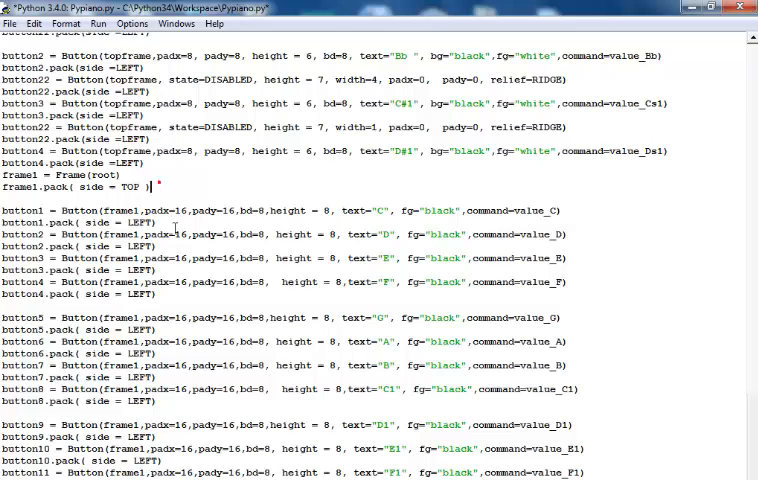
{"action": "scroll", "scroll_direction": "down", "scroll_amount": 3}
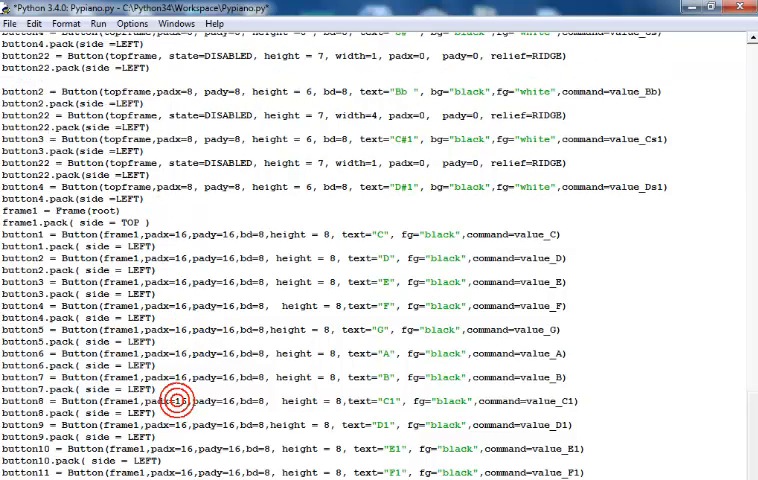
{"action": "mouse_move", "coordinate": [727, 414]}
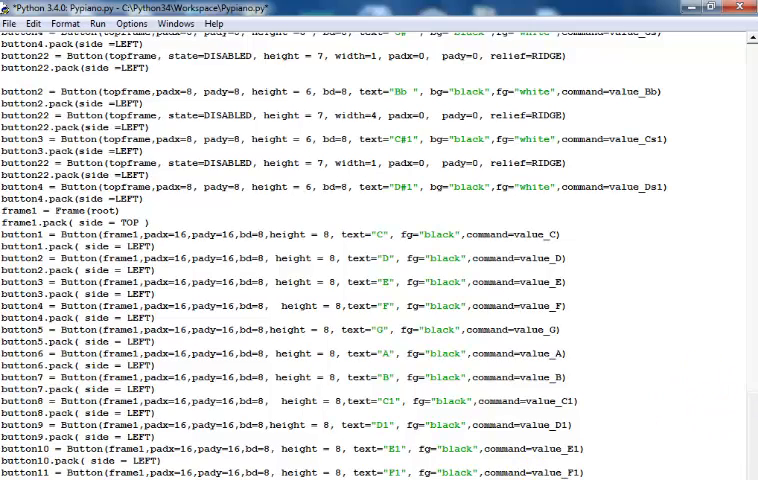
{"action": "scroll", "scroll_direction": "down", "scroll_amount": 3}
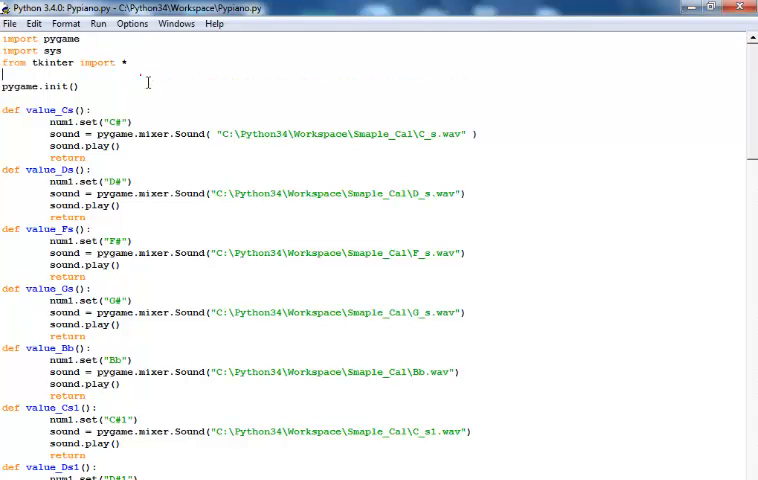
{"action": "double_click", "coordinate": [48, 62]}
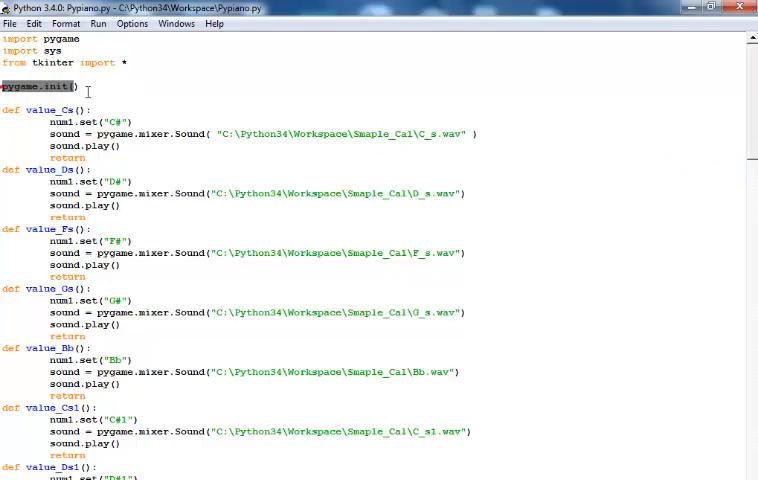
{"action": "left_click", "coordinate": [34, 119]}
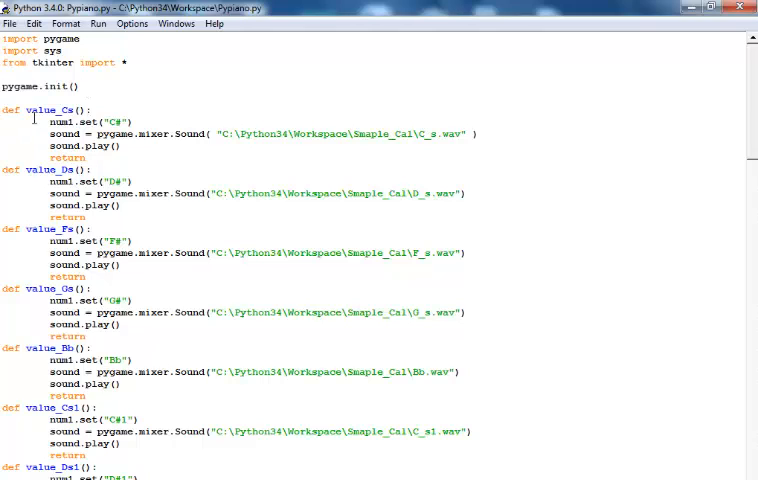
{"action": "double_click", "coordinate": [64, 110]}
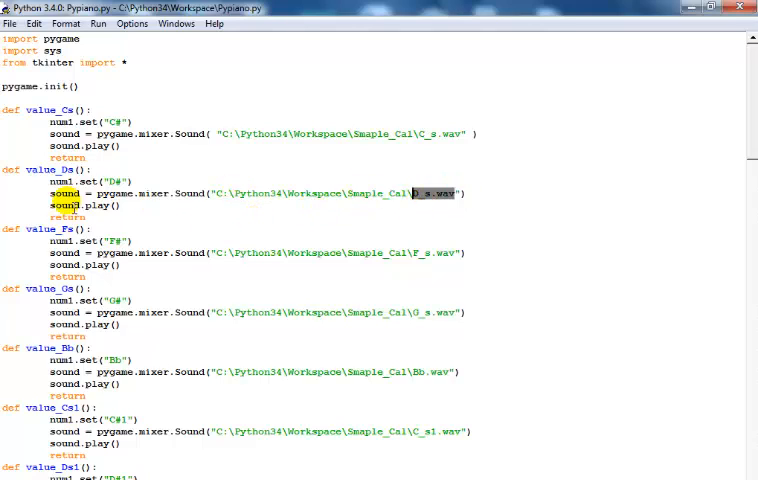
{"action": "left_click", "coordinate": [75, 192]}
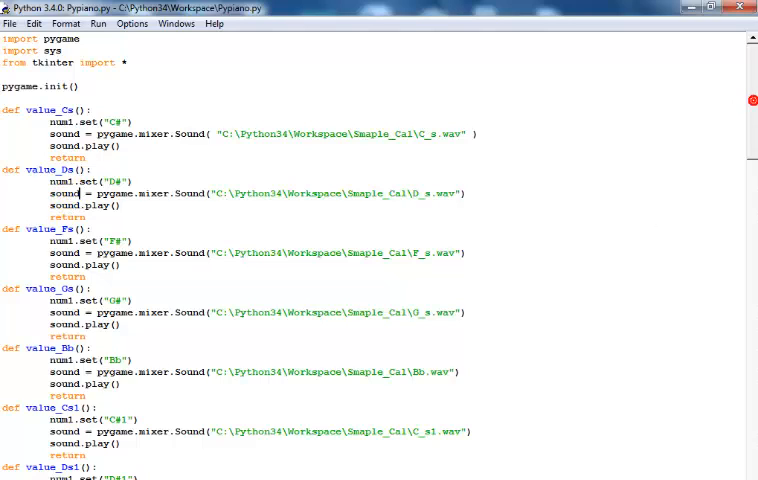
{"action": "scroll", "scroll_direction": "down", "scroll_amount": 3}
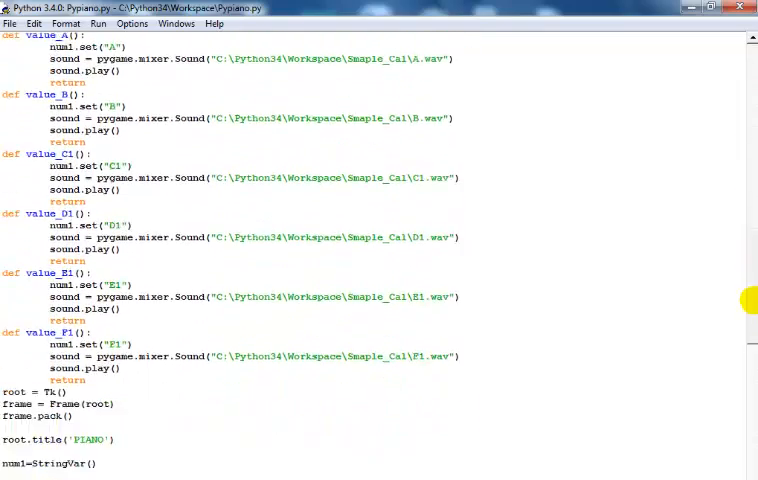
{"action": "scroll", "scroll_direction": "down", "scroll_amount": 3}
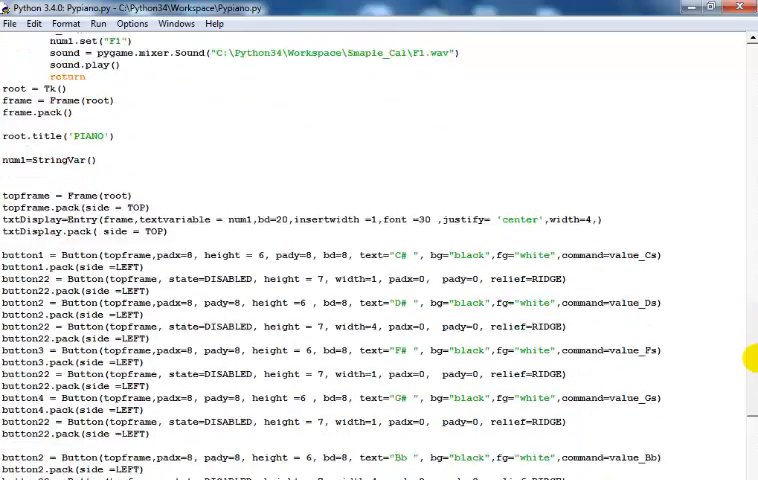
{"action": "scroll", "scroll_direction": "down", "scroll_amount": 3}
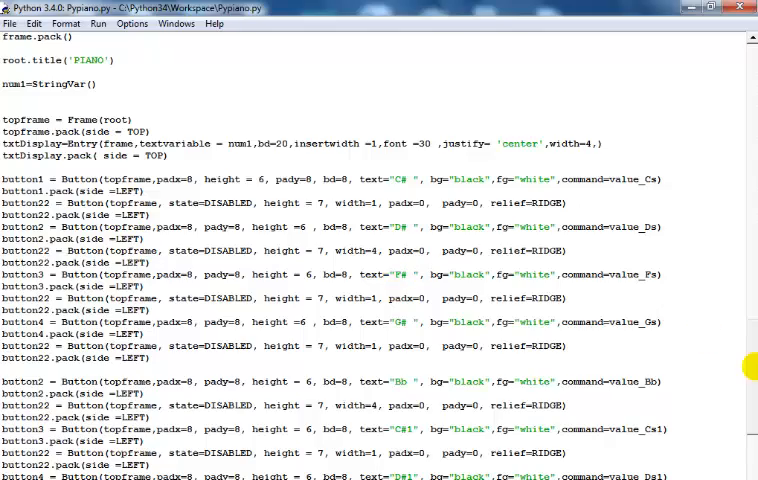
{"action": "scroll", "scroll_direction": "down", "scroll_amount": 3}
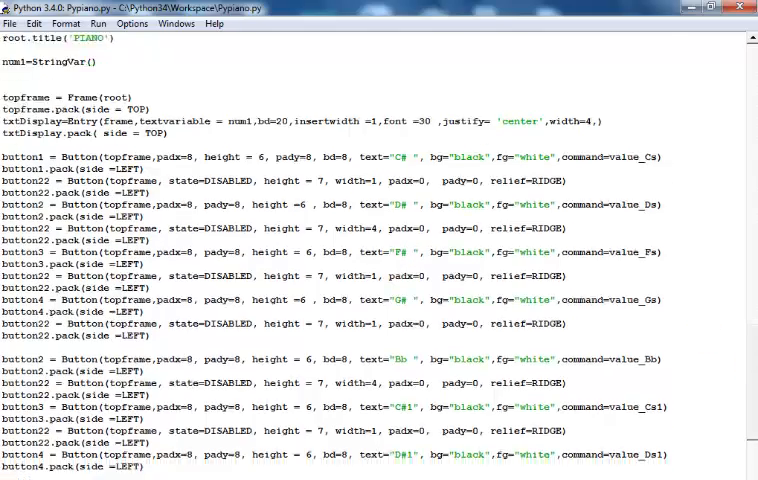
{"action": "scroll", "scroll_direction": "down", "scroll_amount": 3}
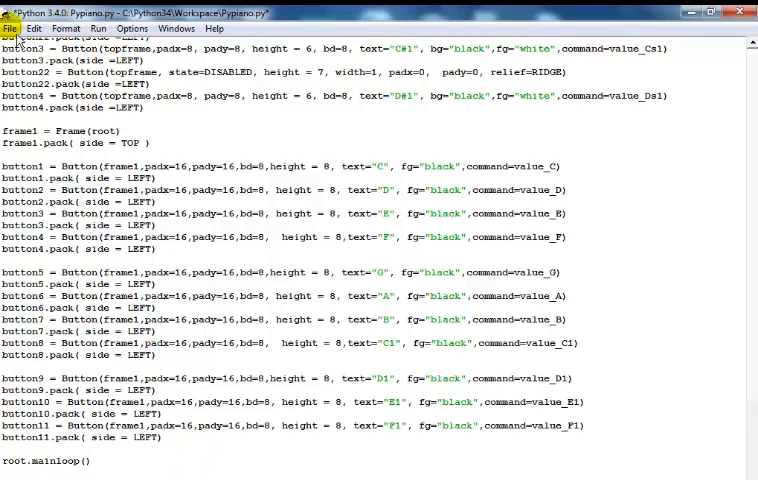
Step: Save Pypiano.py from the File menu before running it
{"action": "left_click", "coordinate": [11, 27]}
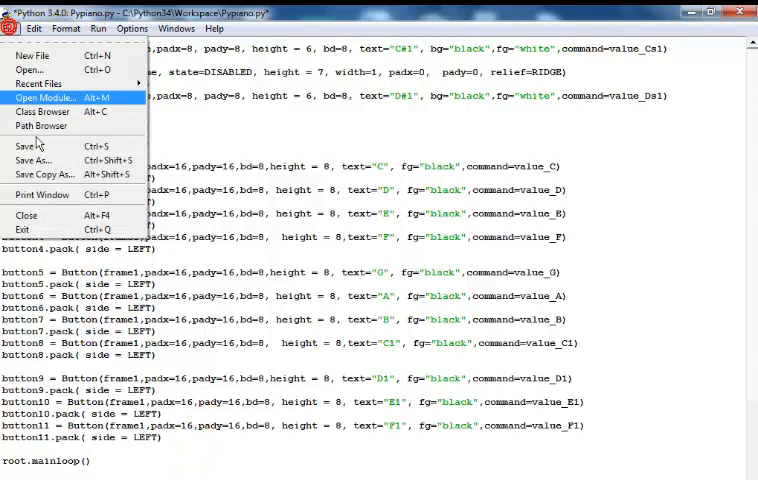
{"action": "left_click", "coordinate": [98, 29]}
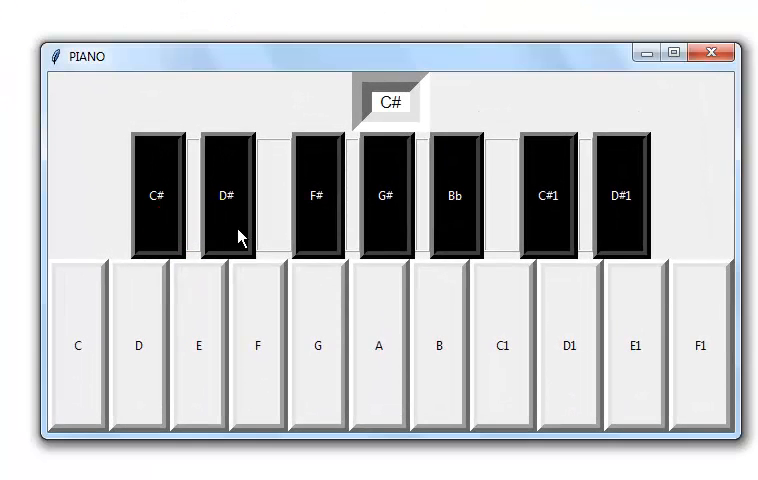
Step: Play D#, C#1, E1, F, A, D1, A, Bb and E on the PIANO keys
{"action": "left_click", "coordinate": [228, 218]}
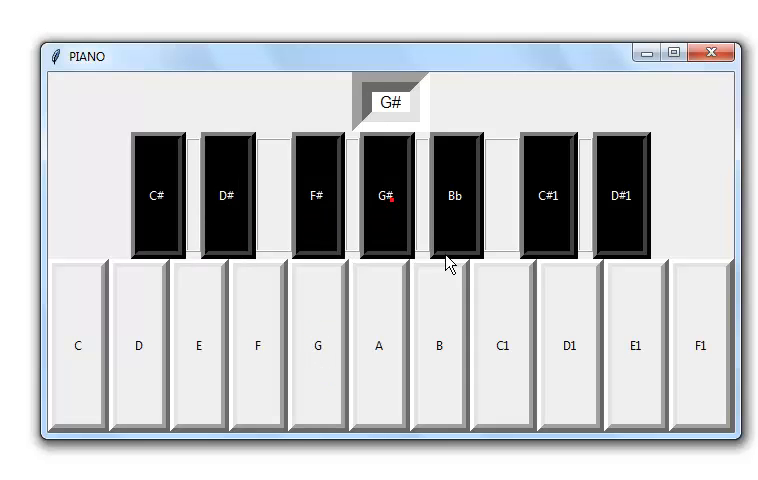
{"action": "left_click", "coordinate": [548, 196]}
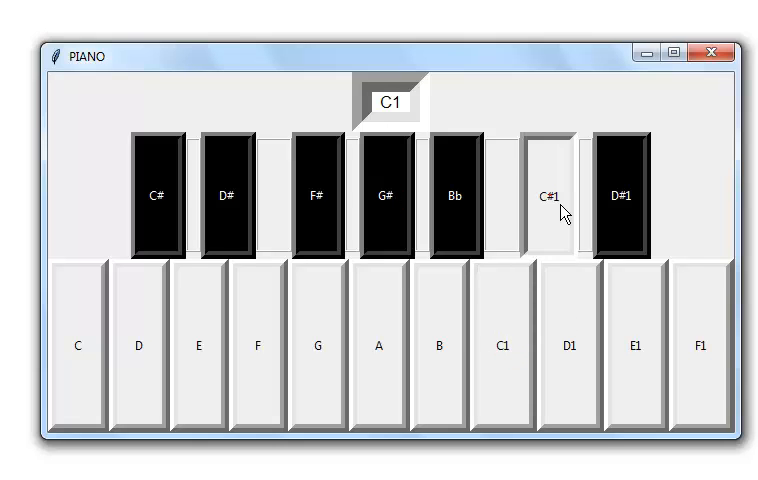
{"action": "left_click", "coordinate": [637, 348]}
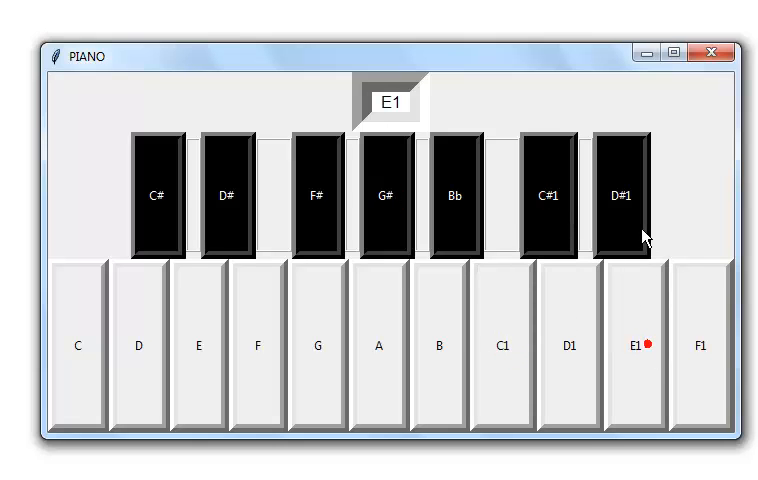
{"action": "left_click", "coordinate": [224, 202]}
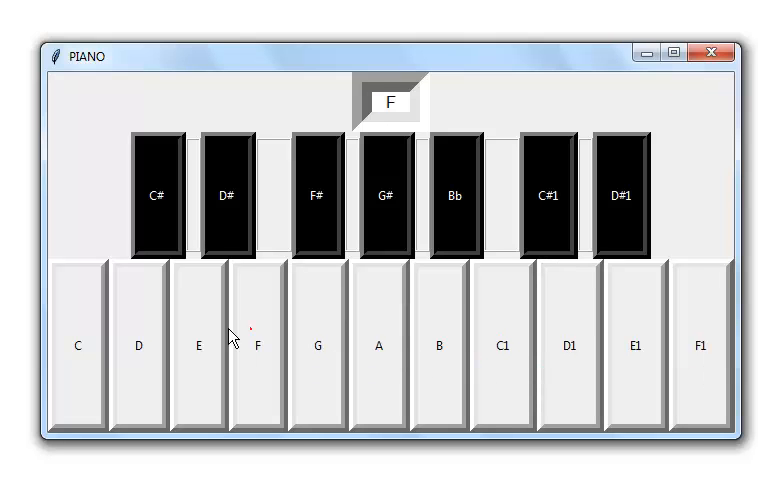
{"action": "left_click", "coordinate": [380, 360]}
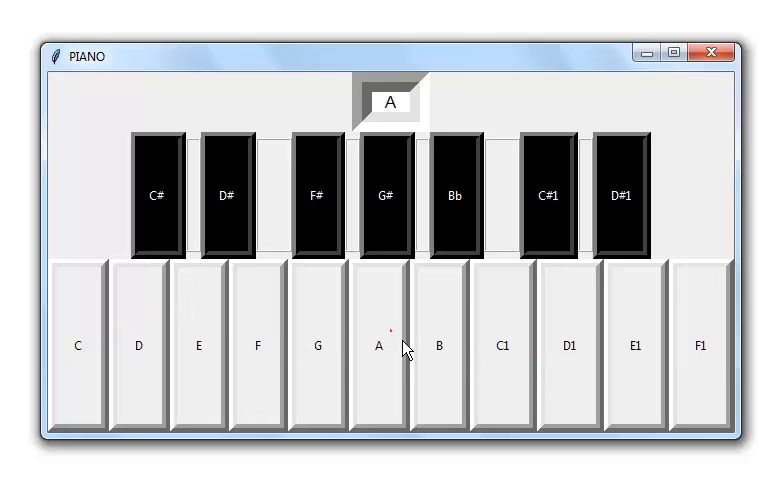
{"action": "left_click", "coordinate": [636, 345]}
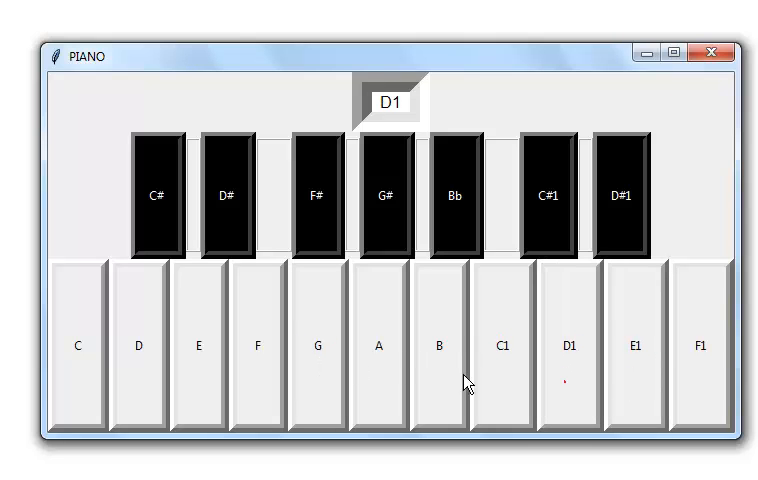
{"action": "left_click", "coordinate": [378, 348]}
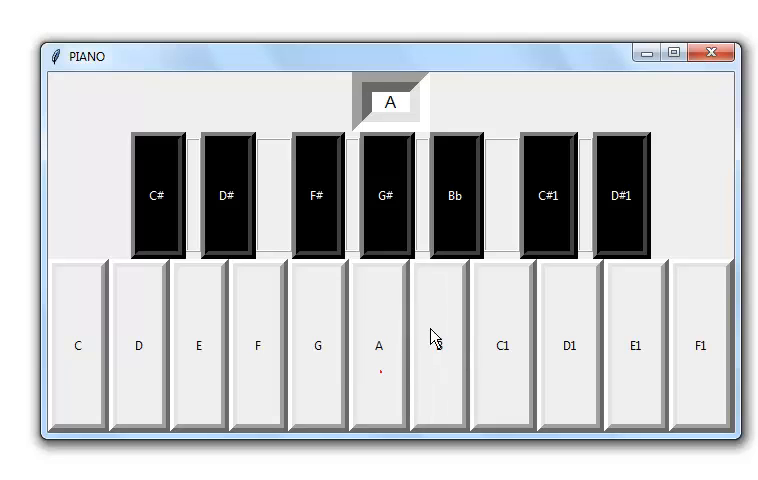
{"action": "left_click", "coordinate": [439, 350]}
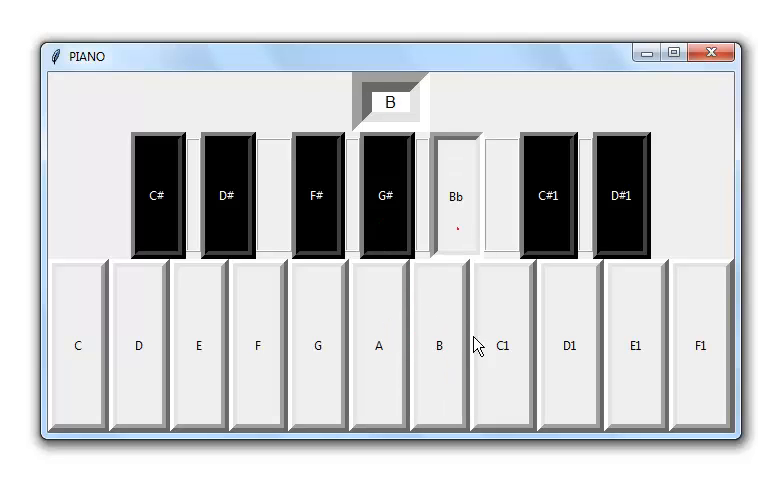
{"action": "left_click", "coordinate": [203, 347]}
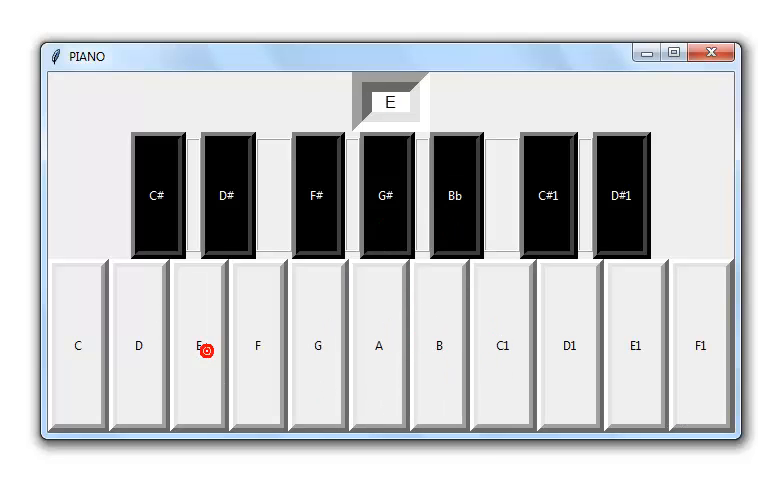